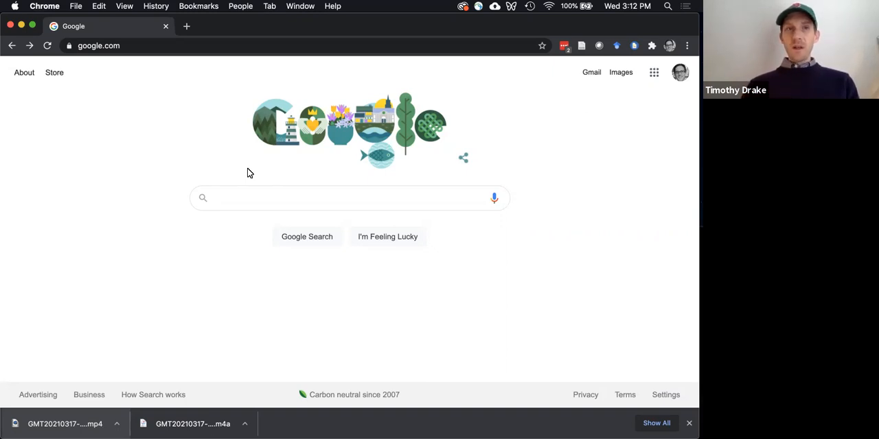
mouse_move(335, 23)
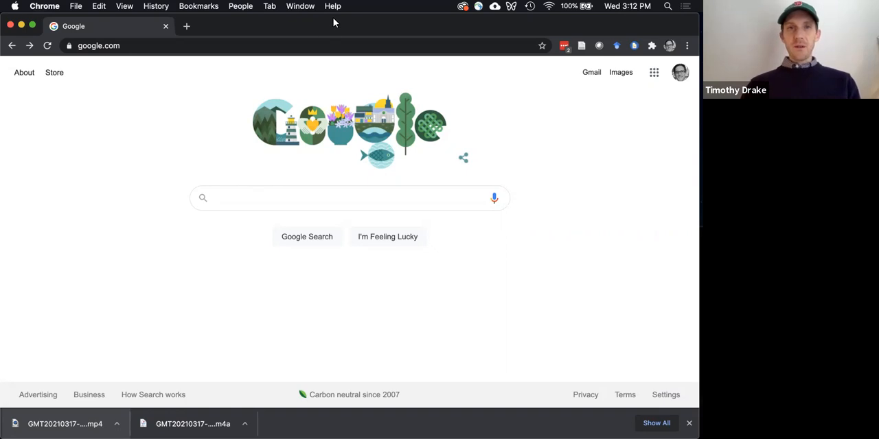
mouse_move(193, 35)
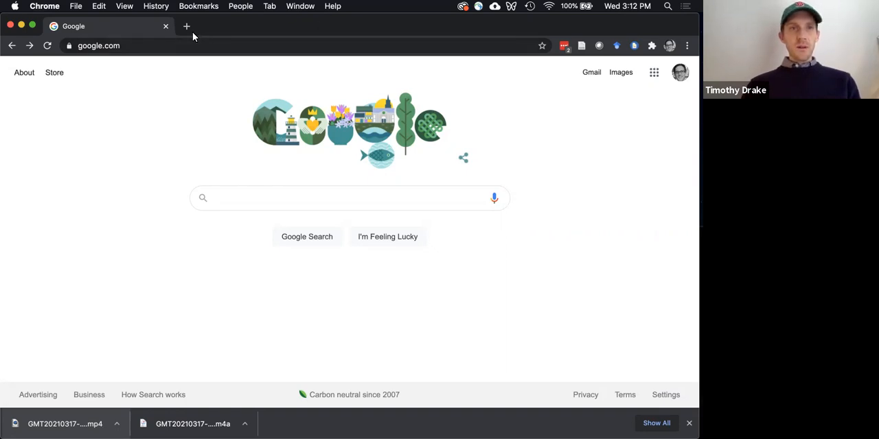
Open a second Chrome tab with the Recordings folder in Google Drive.
left_click(186, 27)
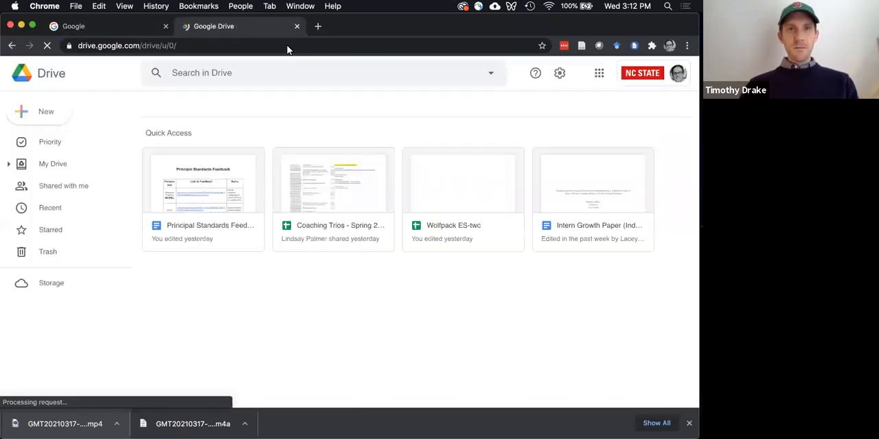
left_click(53, 163)
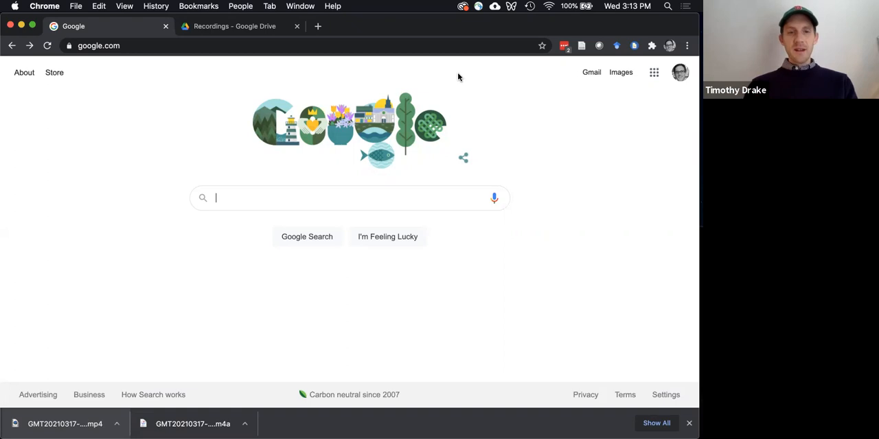
mouse_move(361, 130)
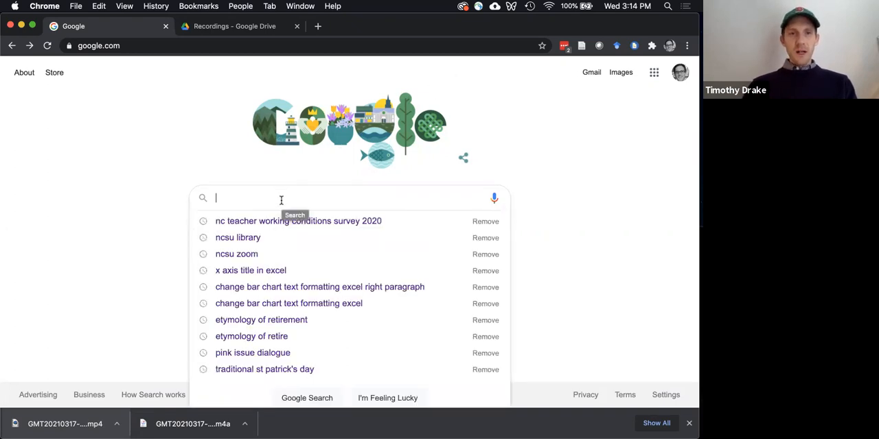
Search Google for 'nc teacher working conditions survey 2020' and open 2020results.asqnc.com.
left_click(298, 220)
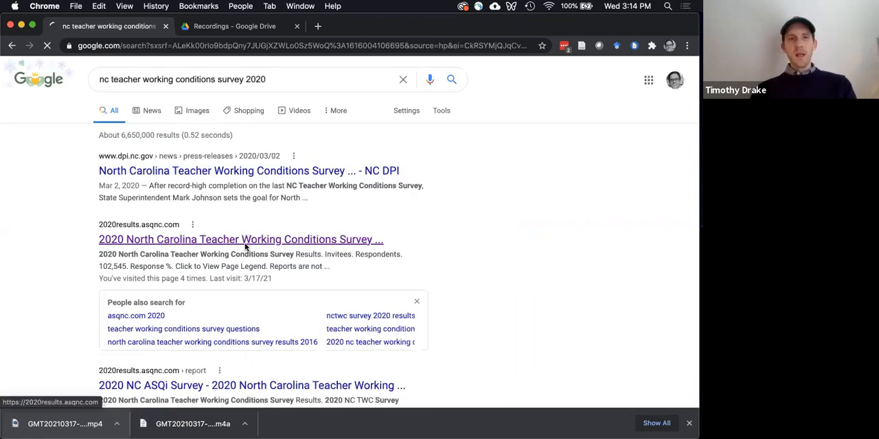
left_click(240, 239)
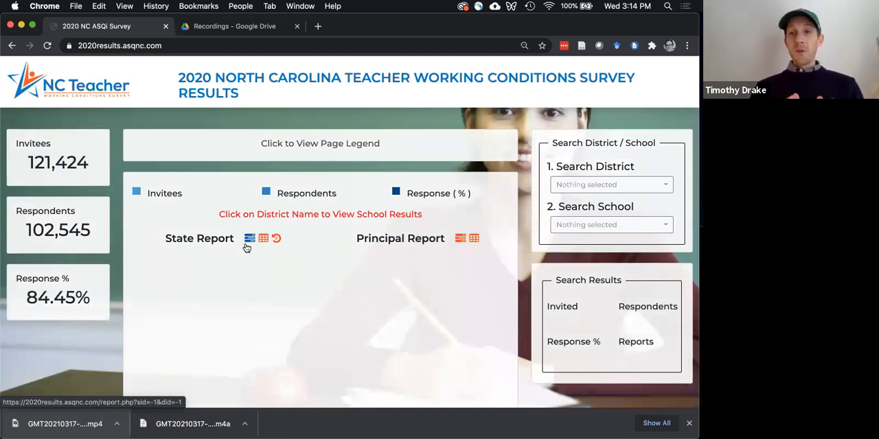
From the State Report school search, find 'holly rid' and select Holly Ridge Elementary.
left_click(249, 238)
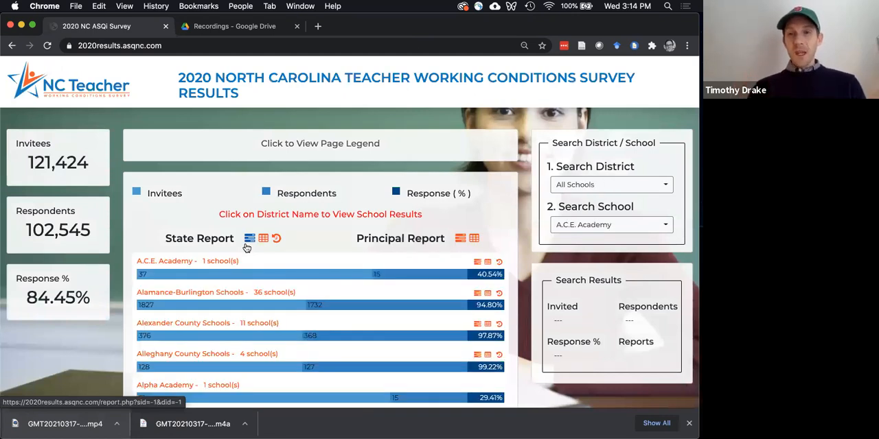
left_click(609, 225)
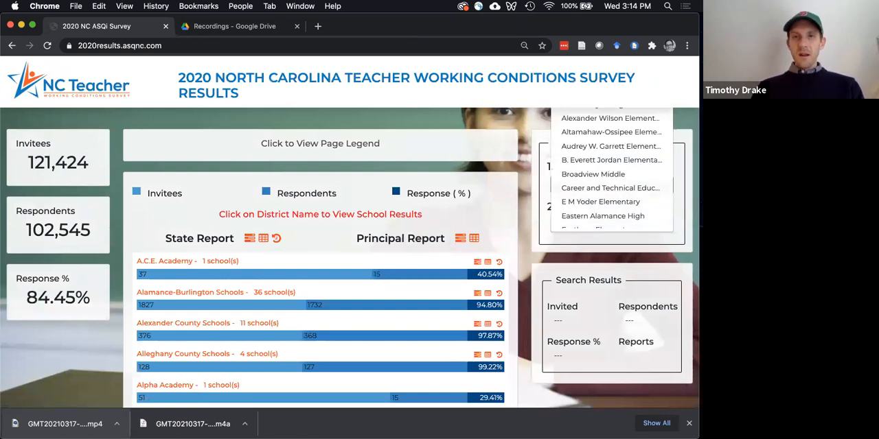
type("holly")
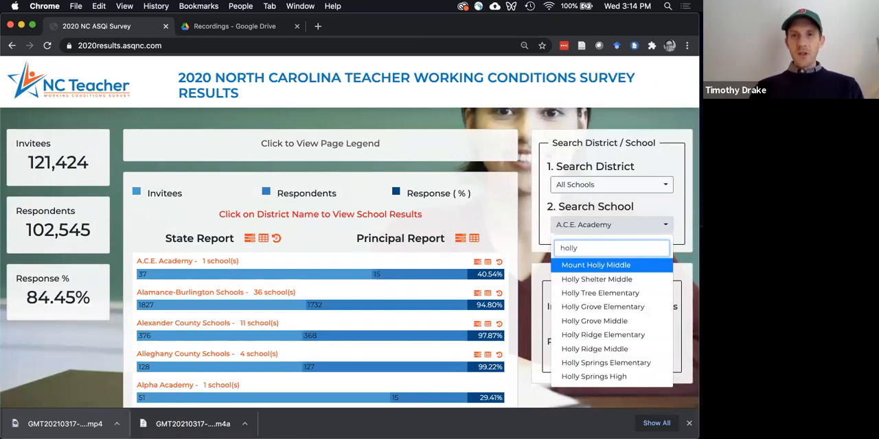
type("rid")
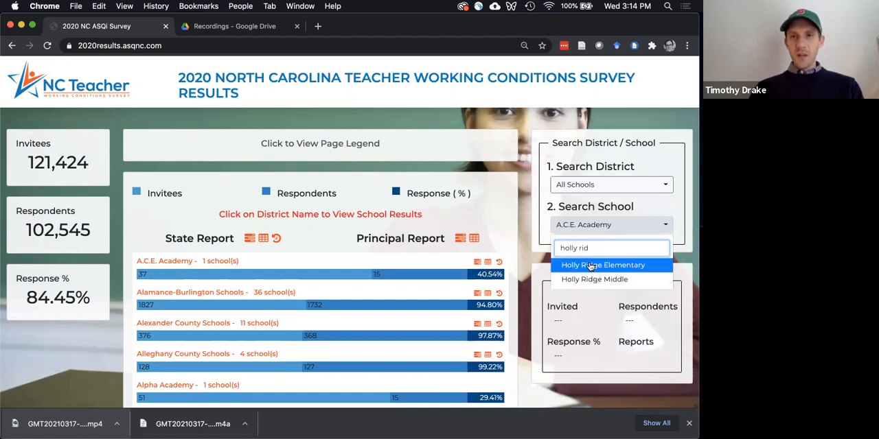
left_click(602, 265)
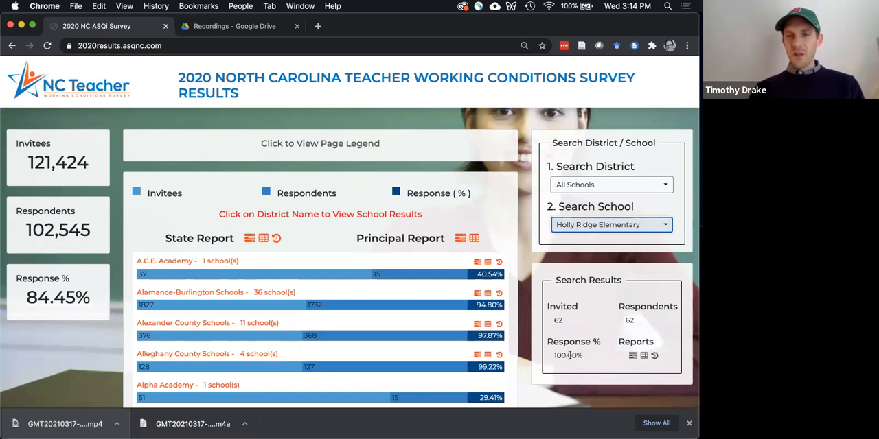
mouse_move(632, 355)
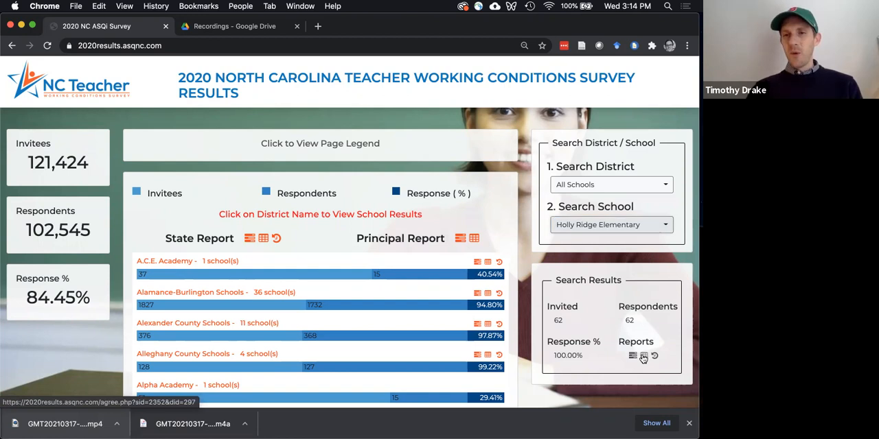
Open Holly Ridge Elementary's % Agree analysis report and export it to Excel.
left_click(643, 355)
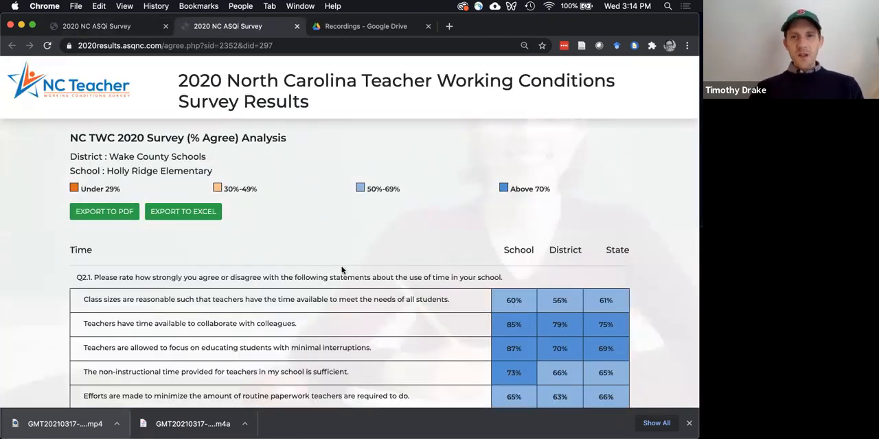
scroll("down", 3)
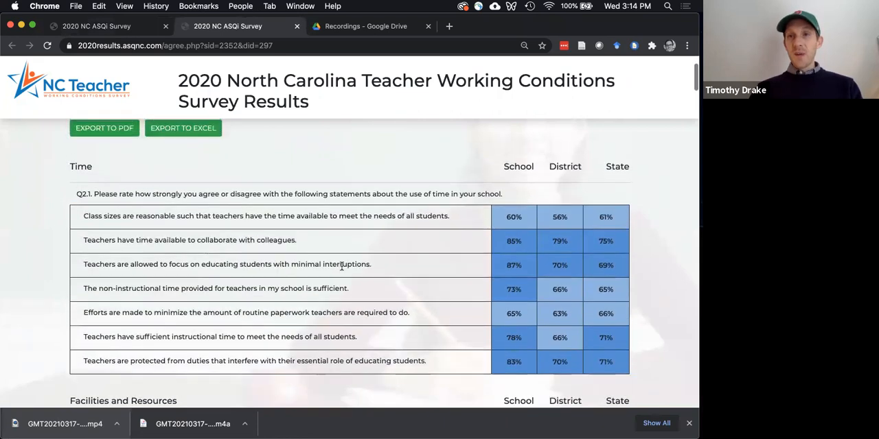
scroll("up", 3)
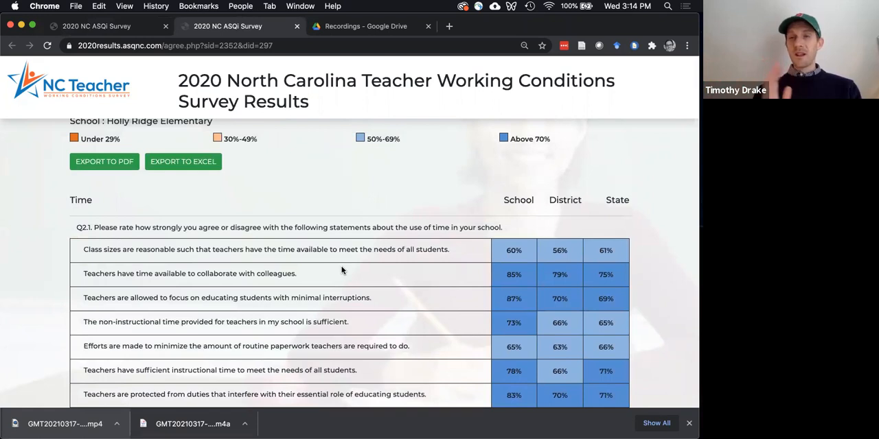
mouse_move(183, 168)
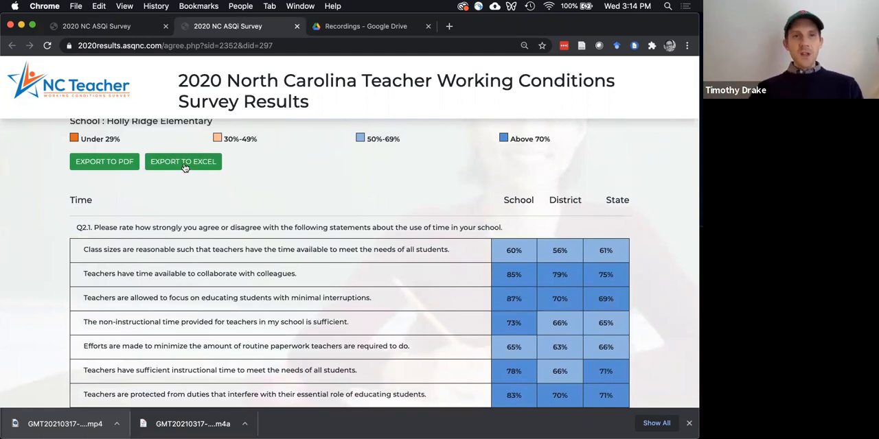
left_click(183, 162)
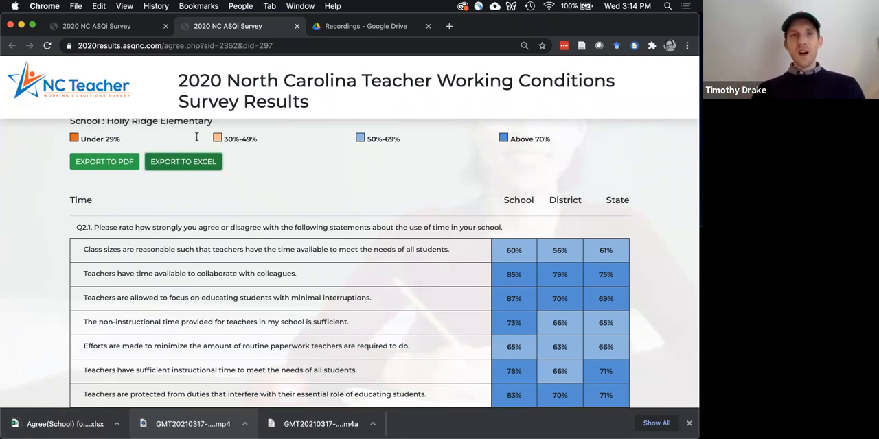
scroll("up", 3)
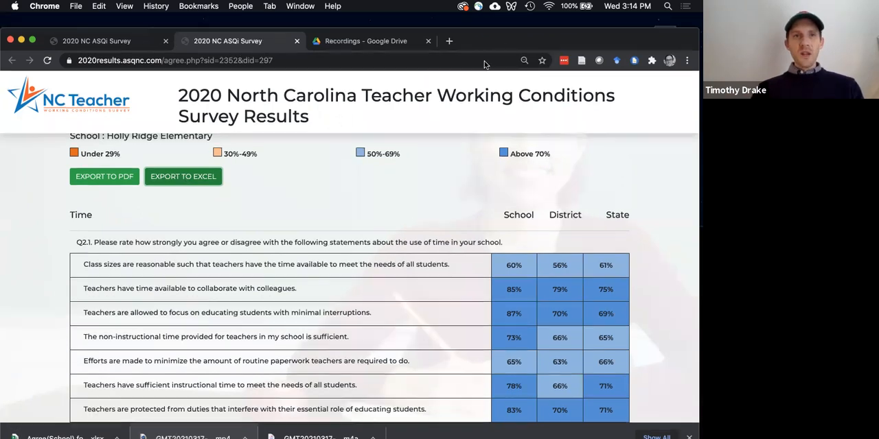
Upload the downloaded Holly Ridge Elementary xlsx into the Drive Recordings folder.
left_click(365, 40)
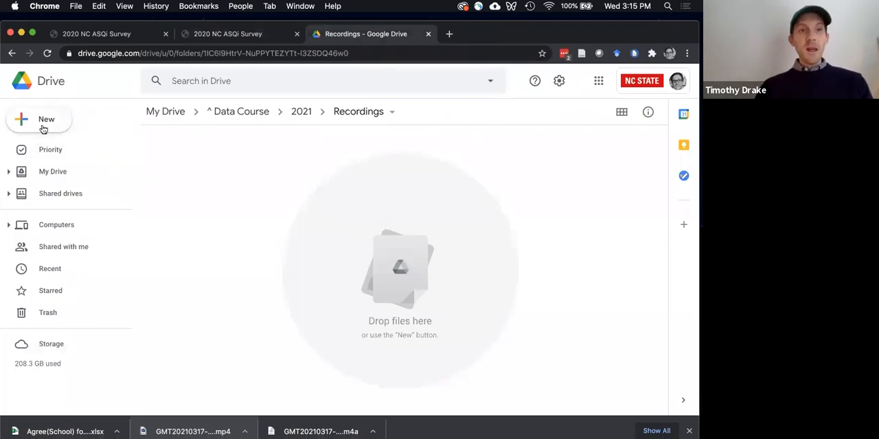
left_click(39, 120)
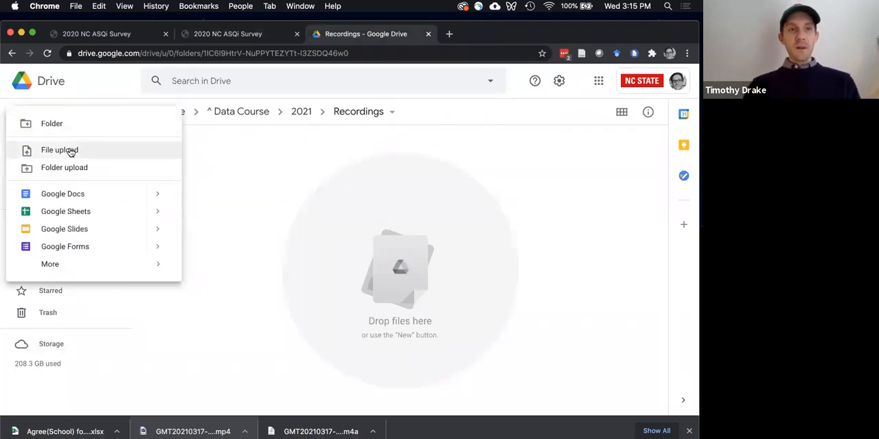
left_click(59, 150)
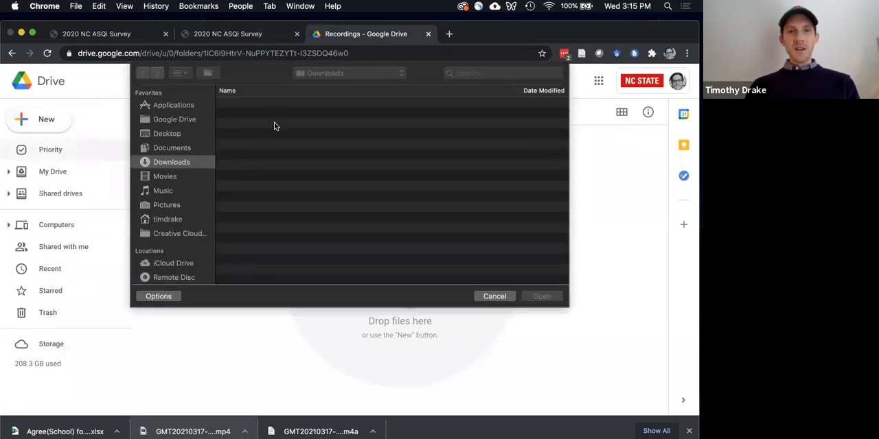
left_click(494, 296)
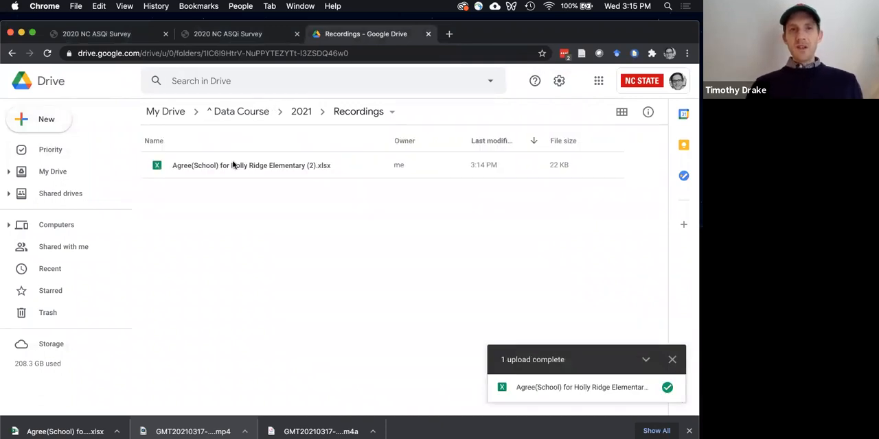
left_click(251, 164)
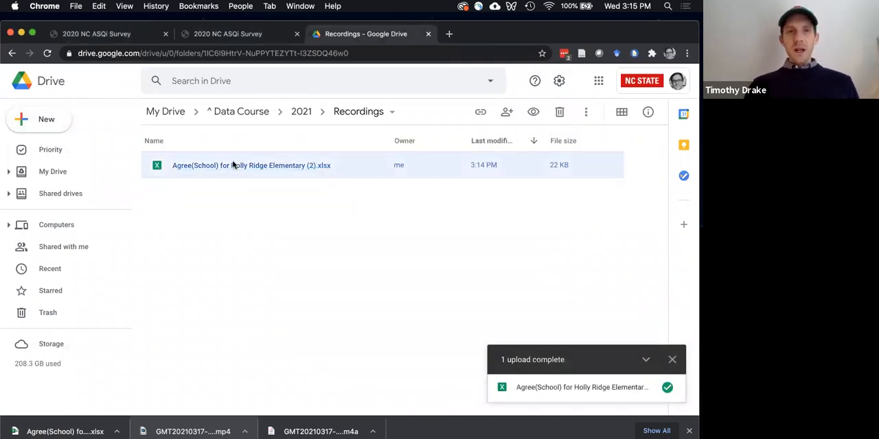
Open the uploaded workbook in Sheets and delete the question text in cell C6.
double_click(251, 165)
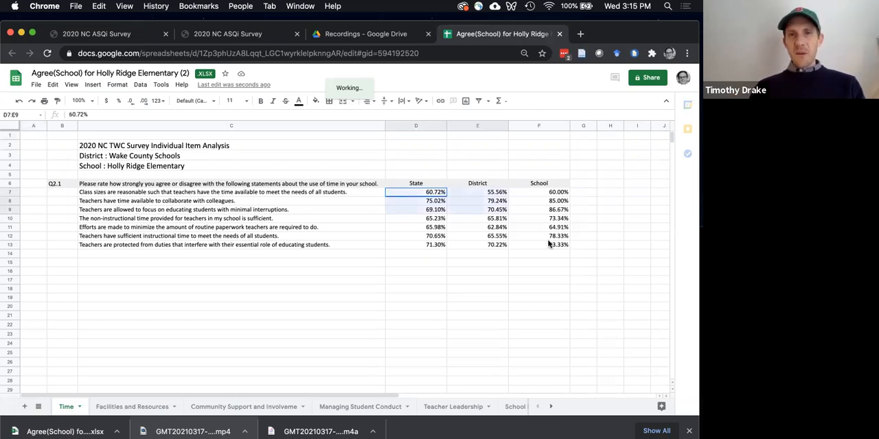
left_click_drag(436, 192, 558, 245)
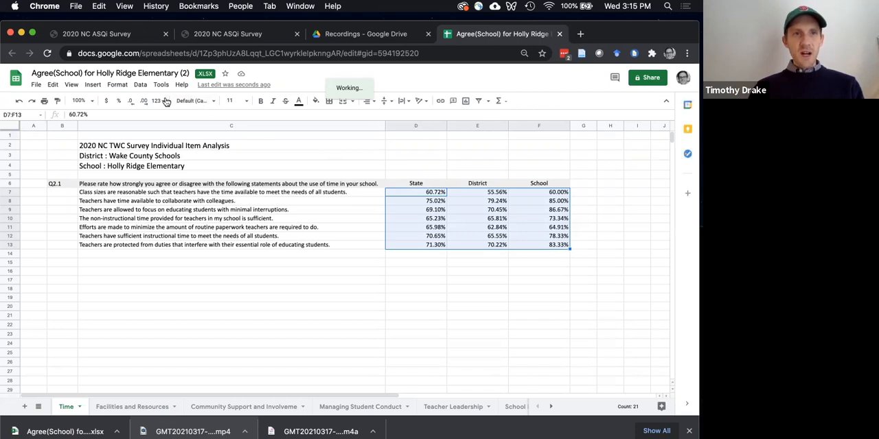
left_click(158, 101)
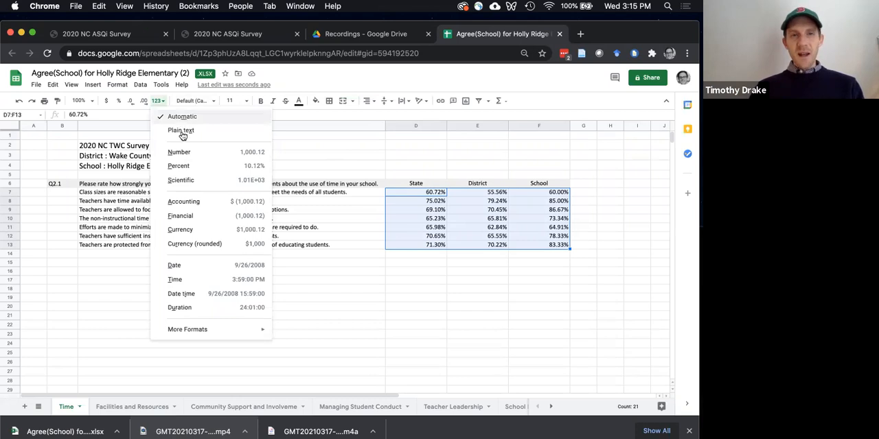
left_click(181, 130)
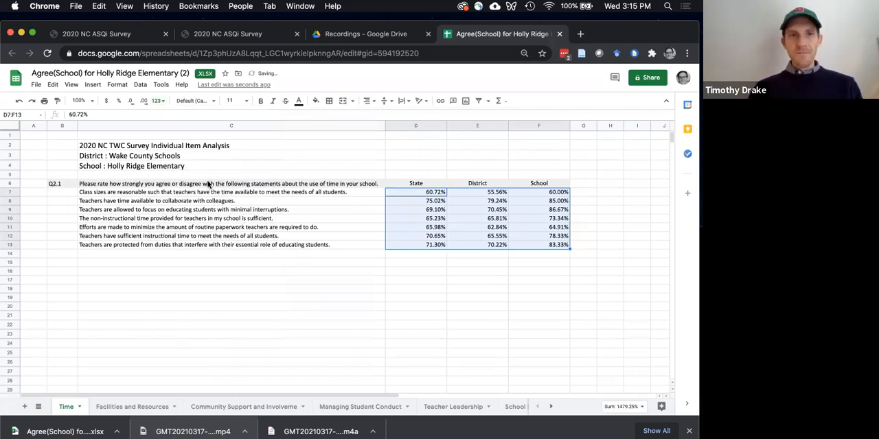
left_click(230, 183)
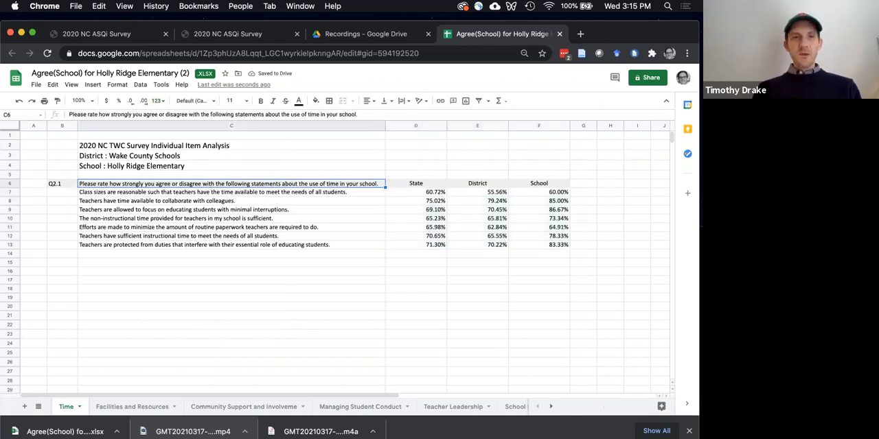
key("Delete")
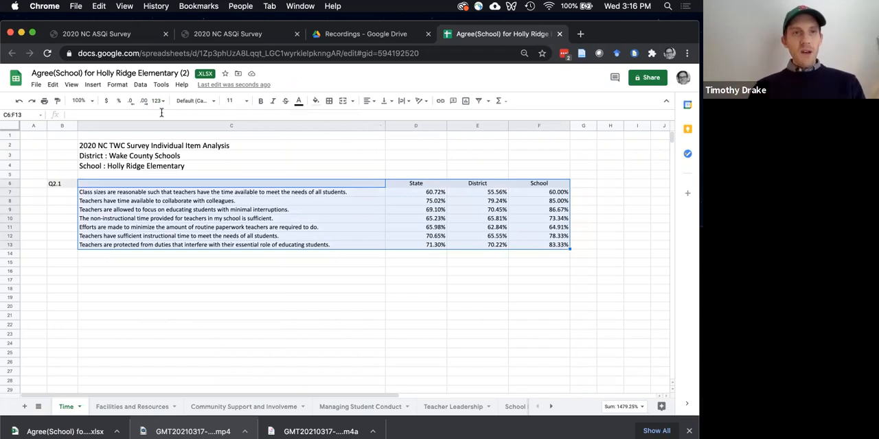
Insert a chart from C6:F13 and change its type to Bar chart.
left_click(92, 84)
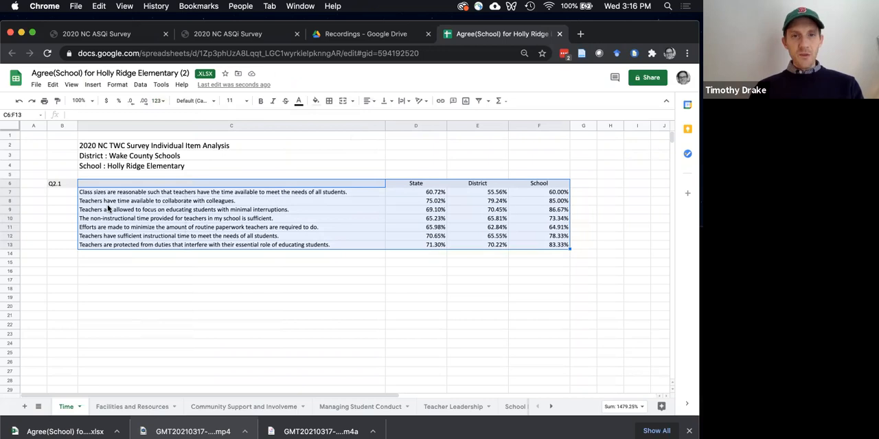
mouse_move(222, 248)
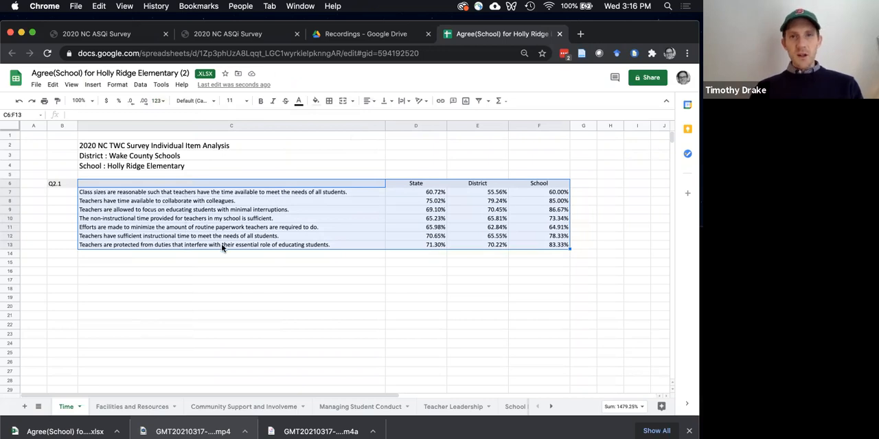
mouse_move(271, 263)
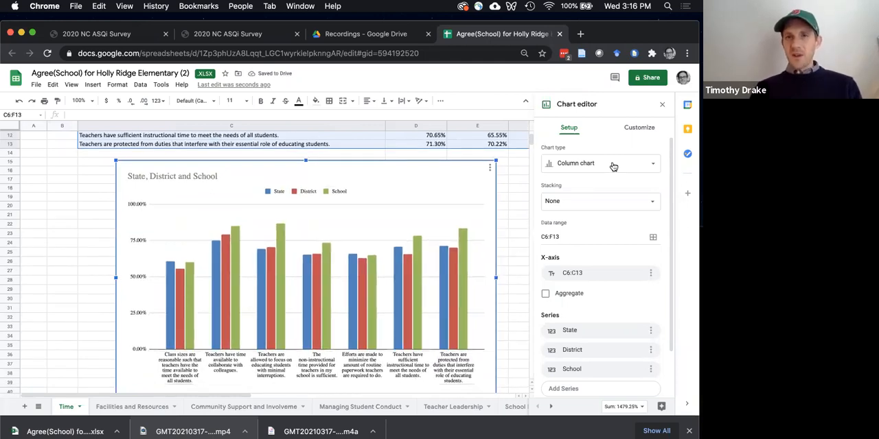
left_click(599, 164)
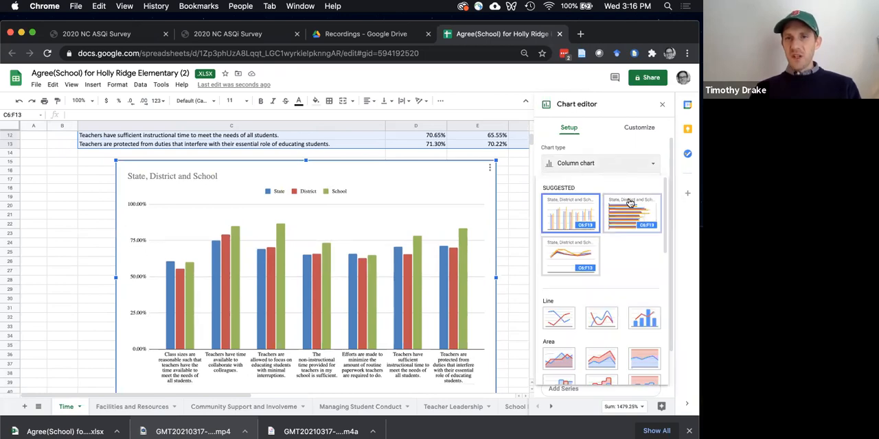
left_click(630, 213)
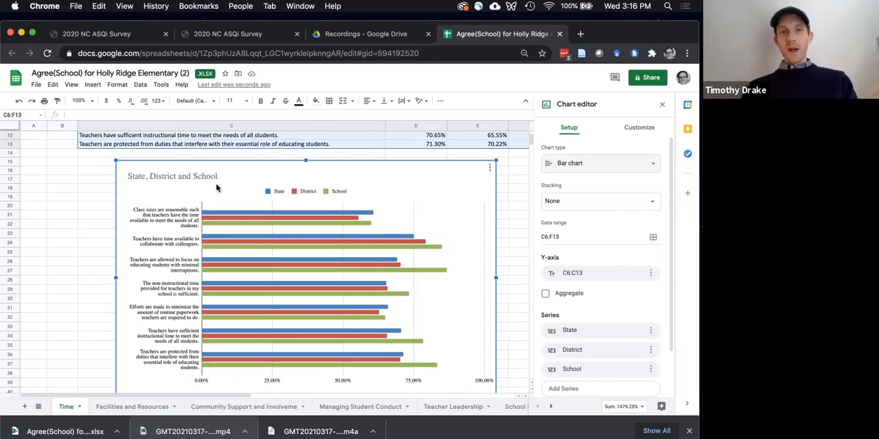
mouse_move(239, 185)
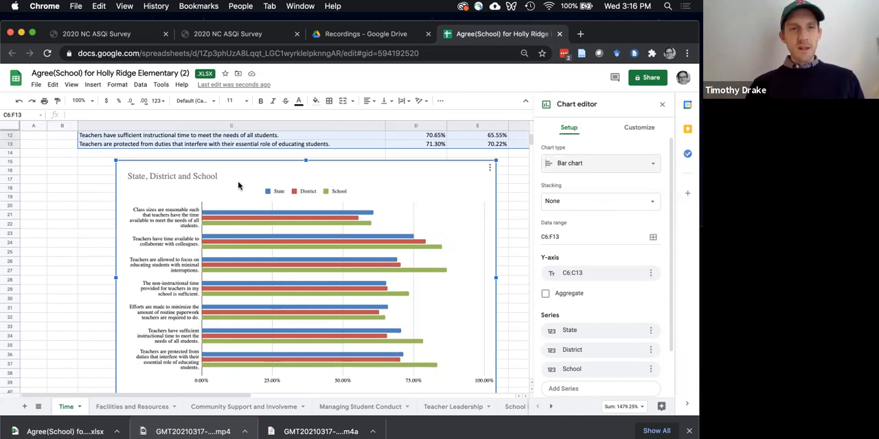
Replace the chart title 'State, District and School' with 'TWC: Time'.
double_click(173, 176)
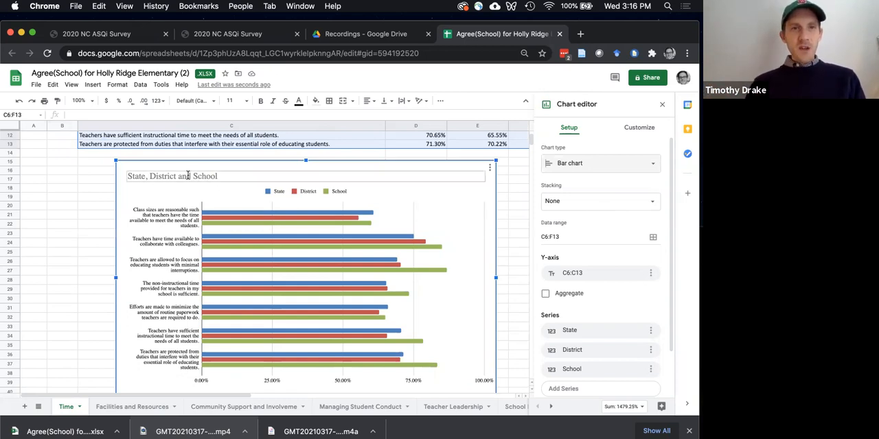
left_click(639, 128)
type("TWC: Time")
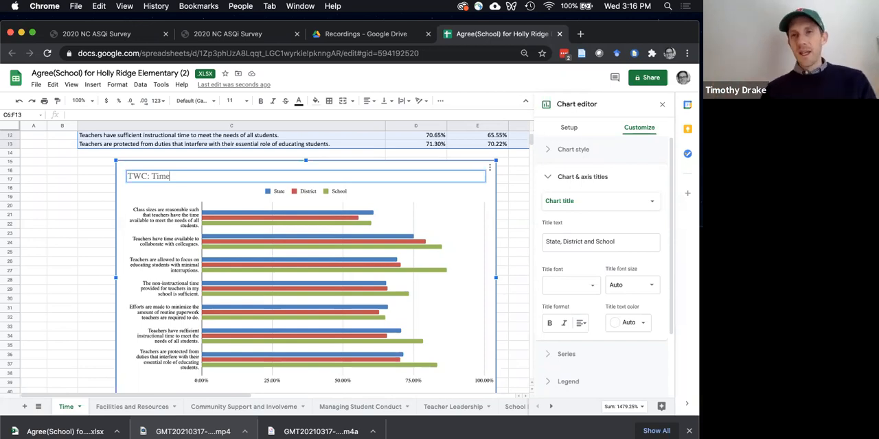
mouse_move(292, 208)
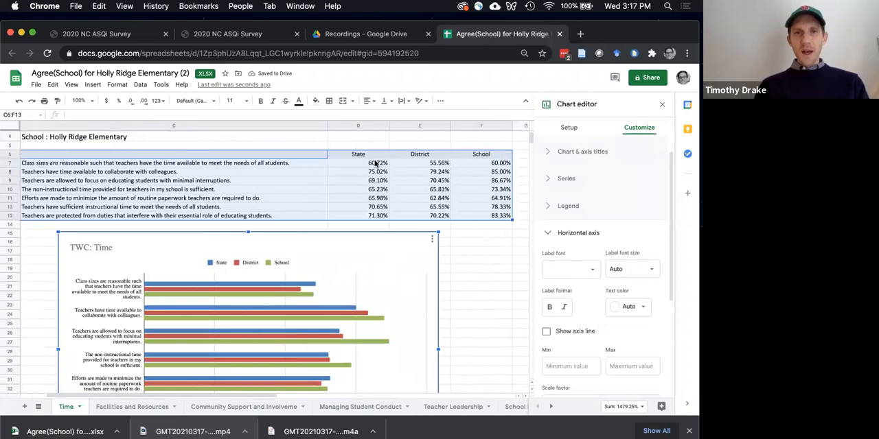
Decrease decimal places on D7:F13 so the percentages show as whole numbers.
left_click(661, 103)
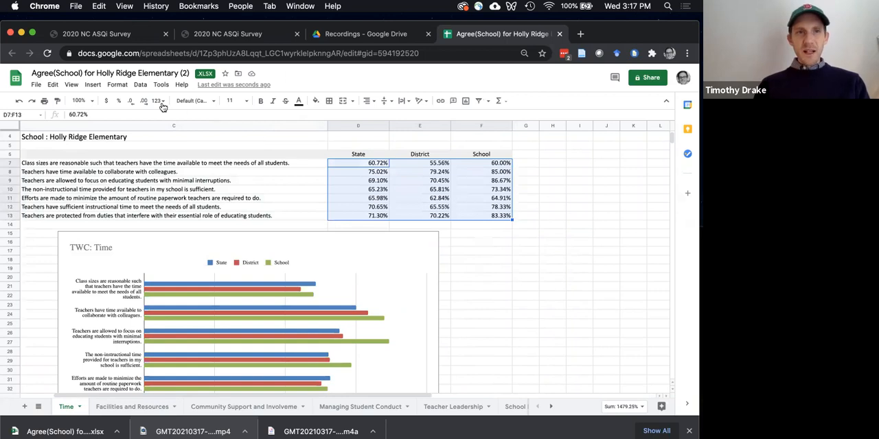
mouse_move(131, 101)
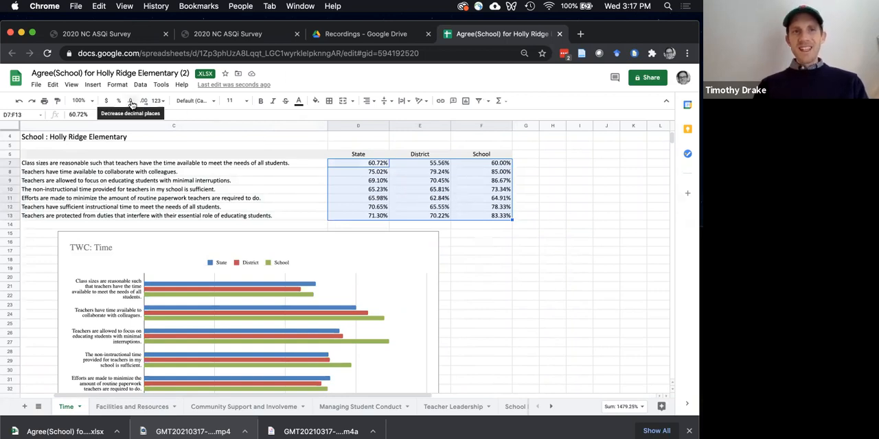
left_click(130, 101)
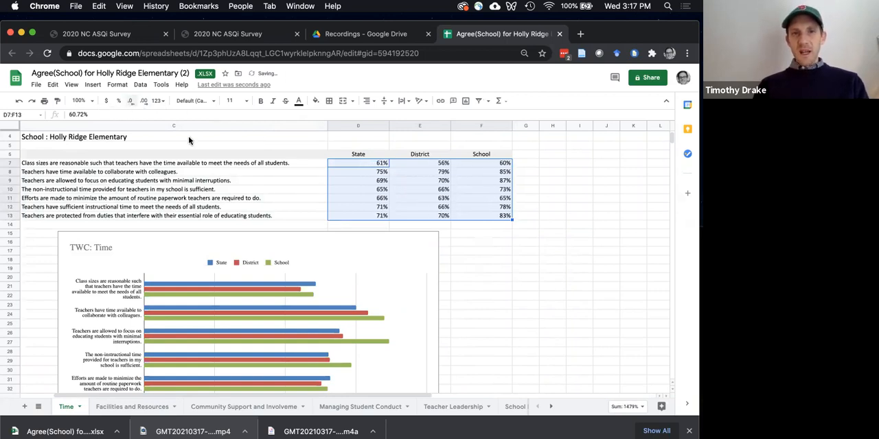
scroll("down", 3)
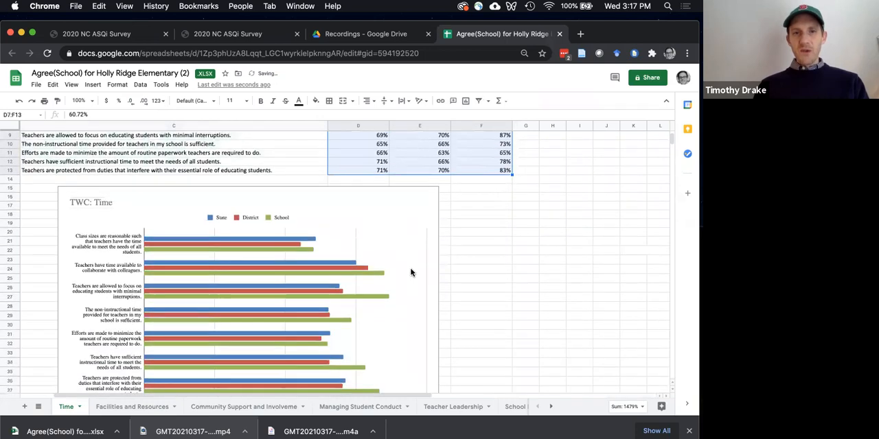
scroll("down", 3)
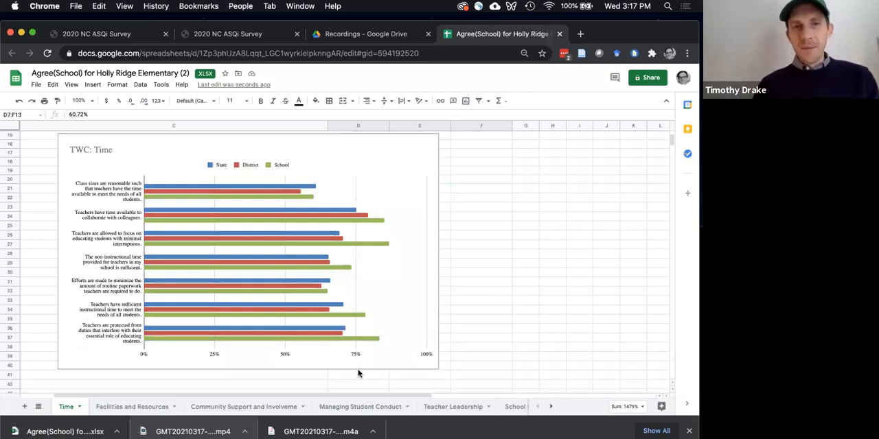
mouse_move(362, 341)
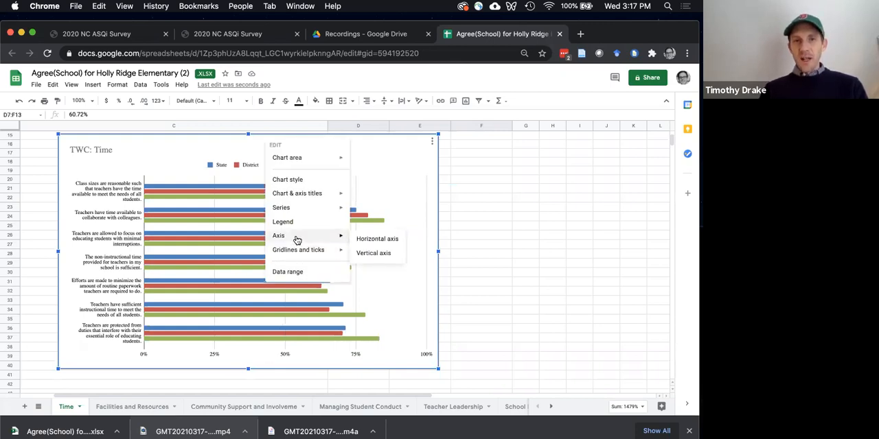
mouse_move(296, 194)
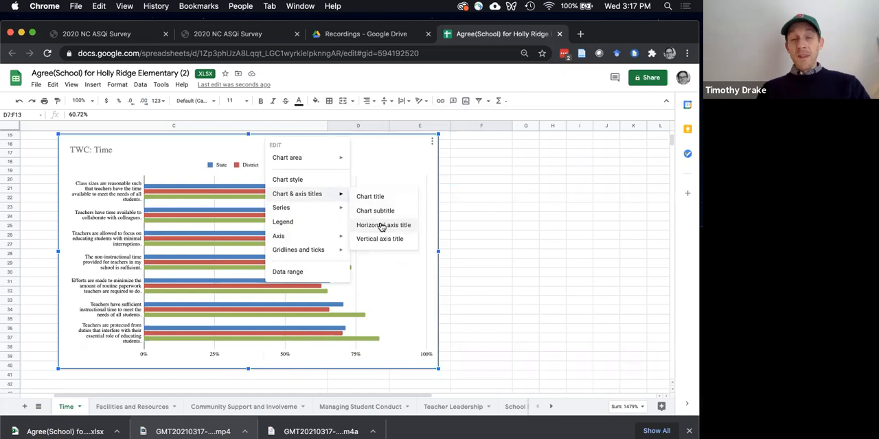
Title the horizontal axis 'Agree/Strongly Agree (%)' and enlarge the chart.
left_click(383, 225)
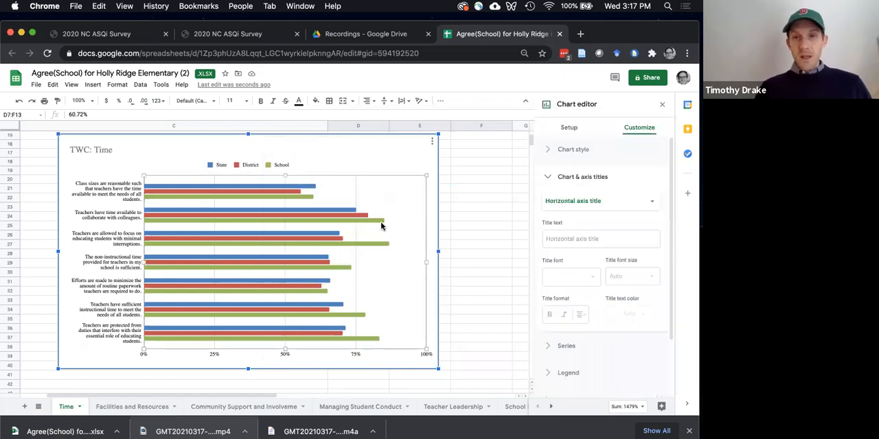
mouse_move(563, 236)
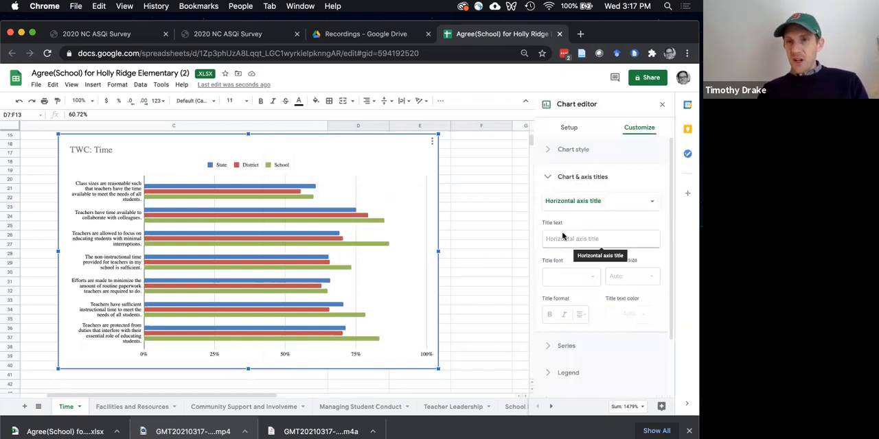
left_click(600, 239)
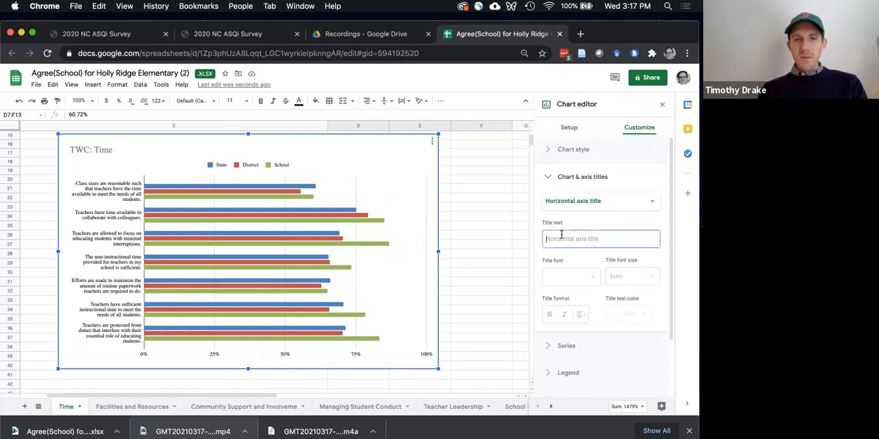
type("Agree/")
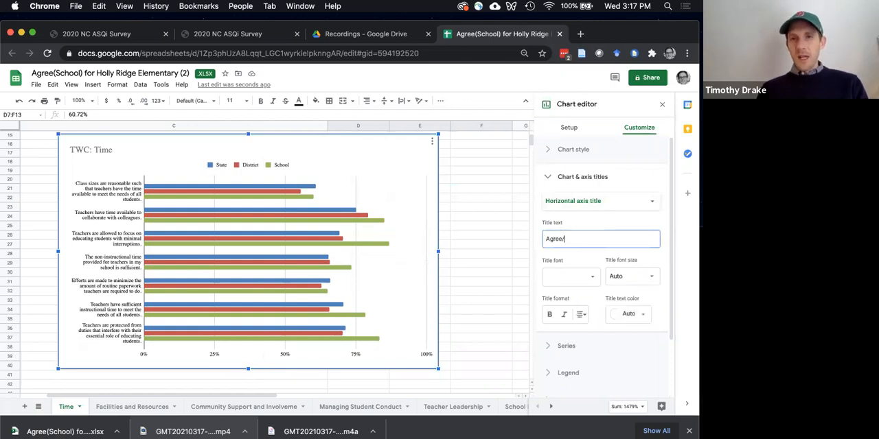
type("Stron")
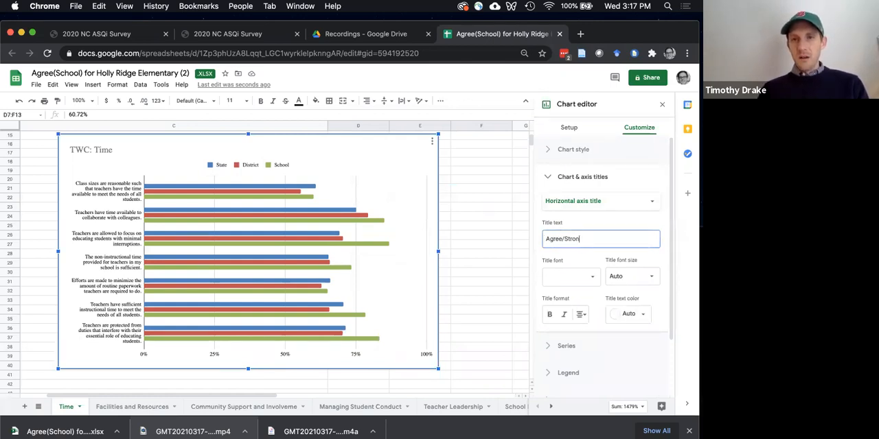
type("gly Agree")
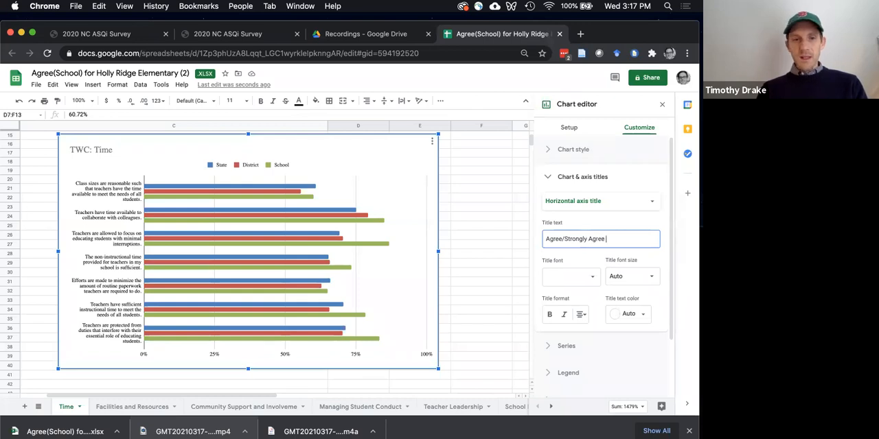
type("(")
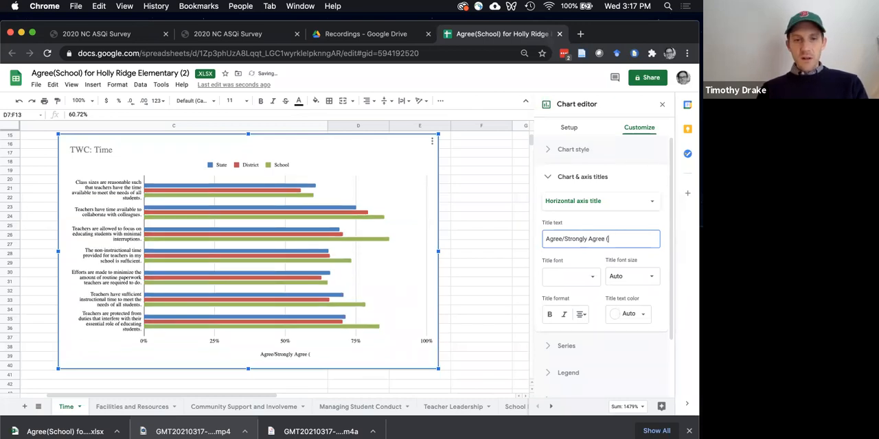
type("%)")
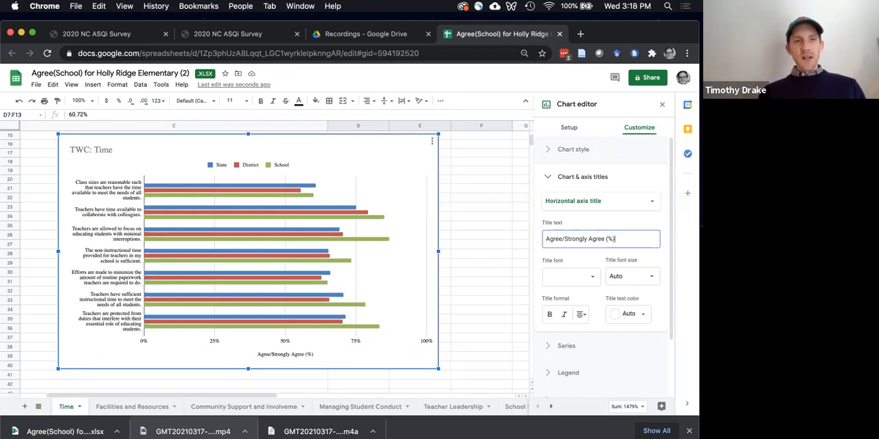
mouse_move(435, 369)
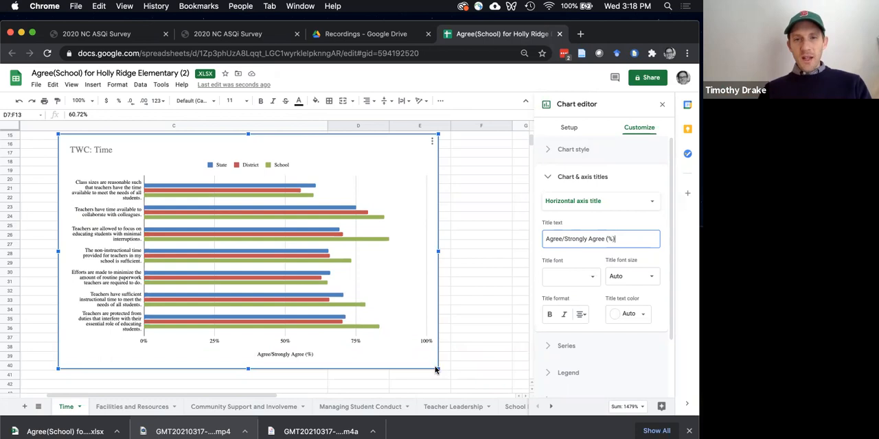
left_click_drag(437, 370, 431, 362)
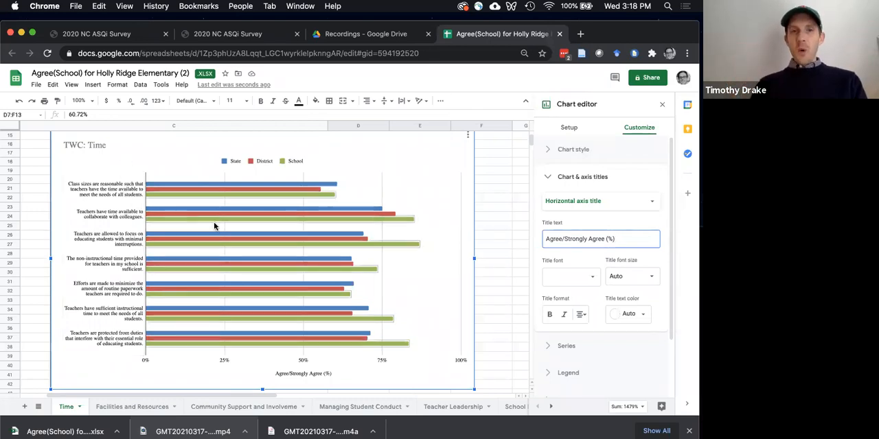
Sort range C6:F13, with a header row, by School from Z to A.
scroll("up", 3)
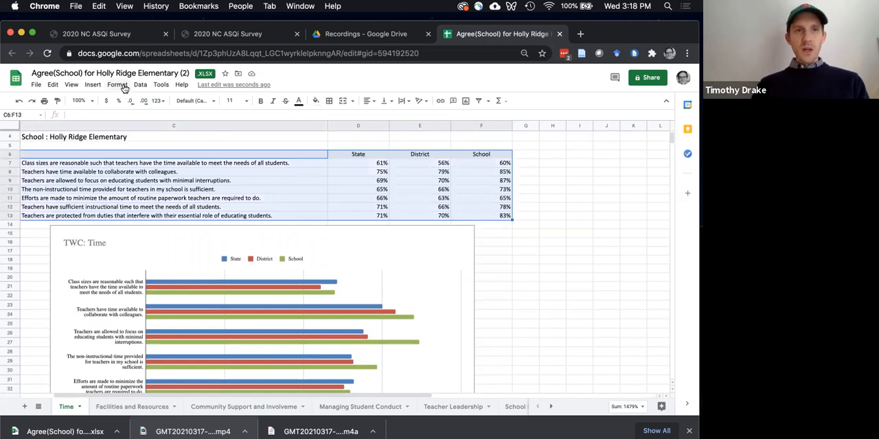
left_click(116, 84)
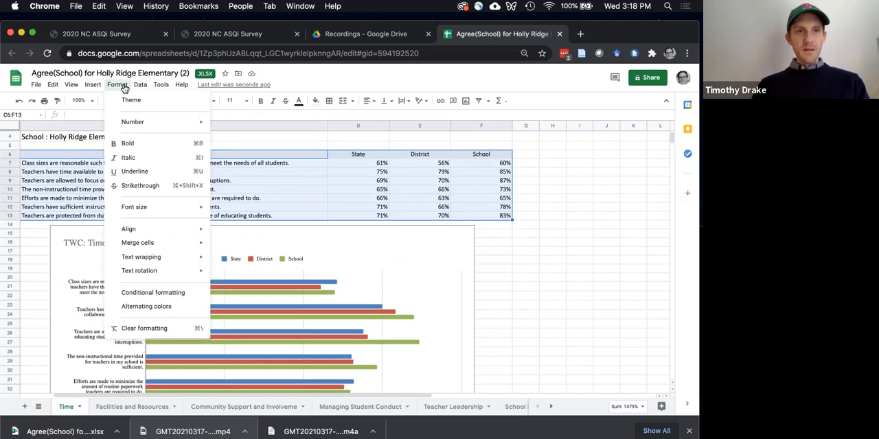
left_click(140, 85)
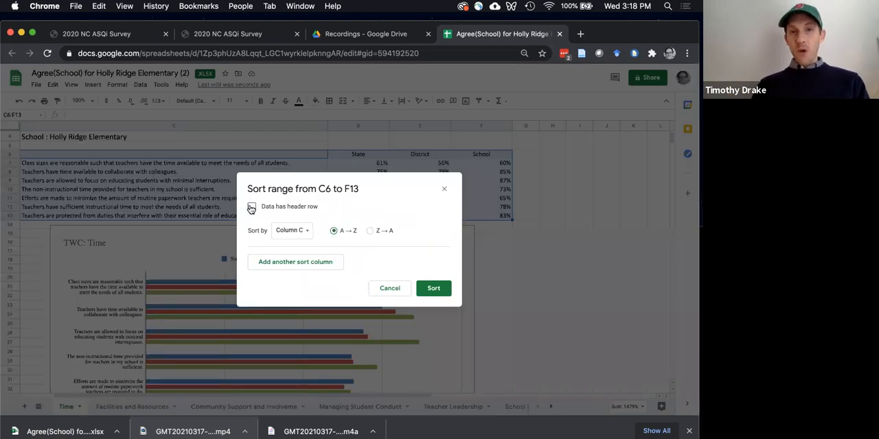
left_click(252, 206)
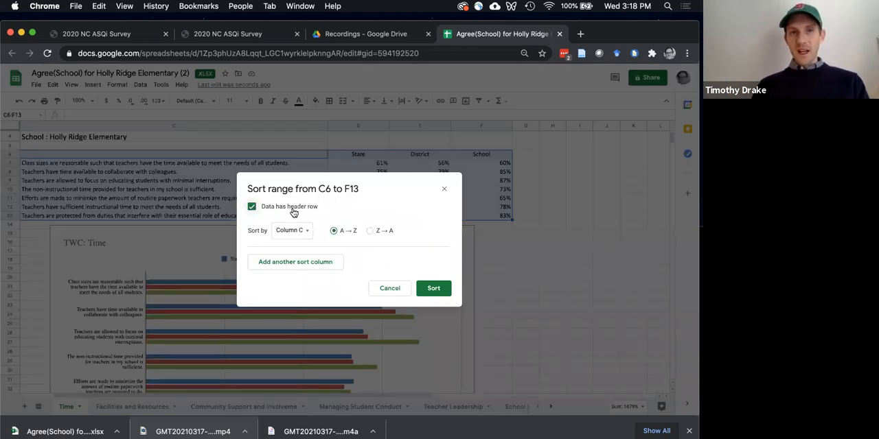
left_click(292, 230)
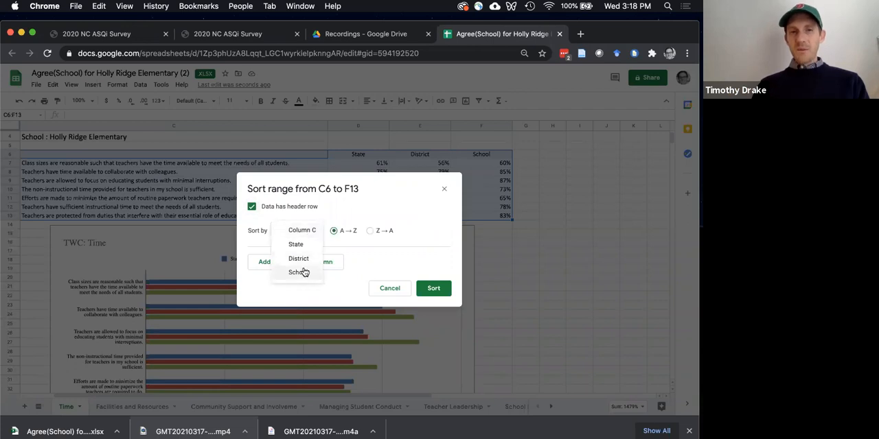
left_click(296, 271)
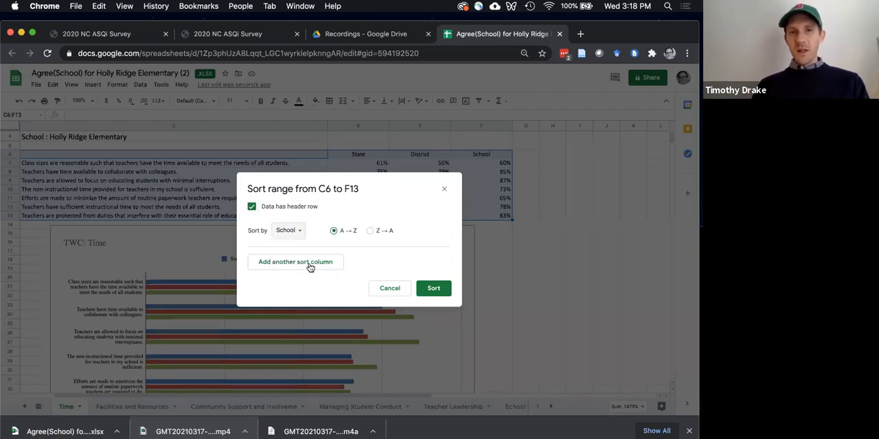
left_click(370, 230)
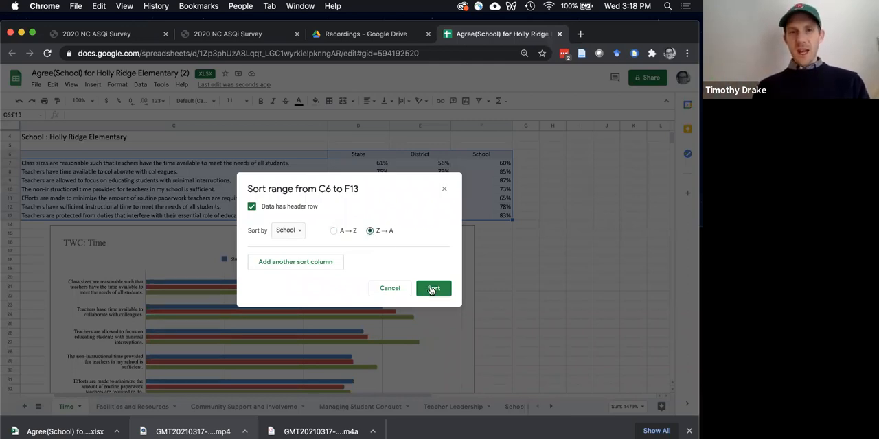
left_click(433, 288)
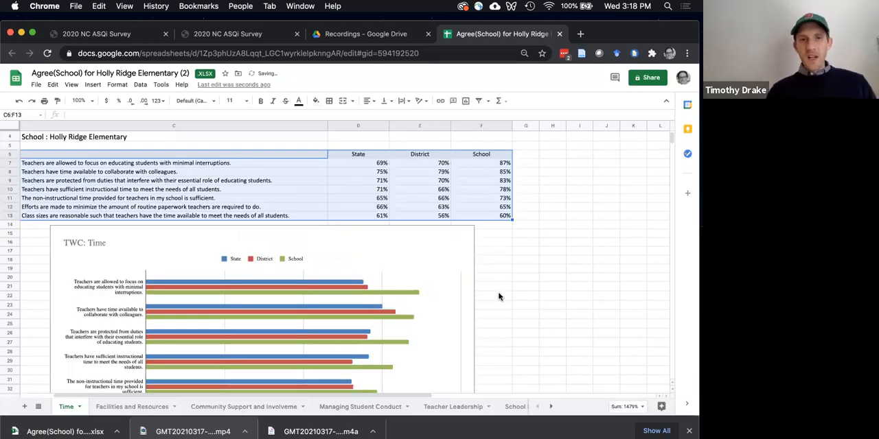
scroll("down", 3)
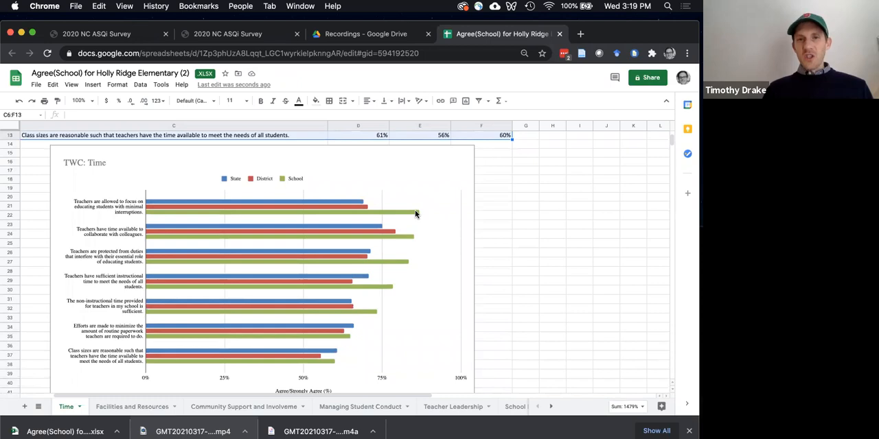
mouse_move(321, 364)
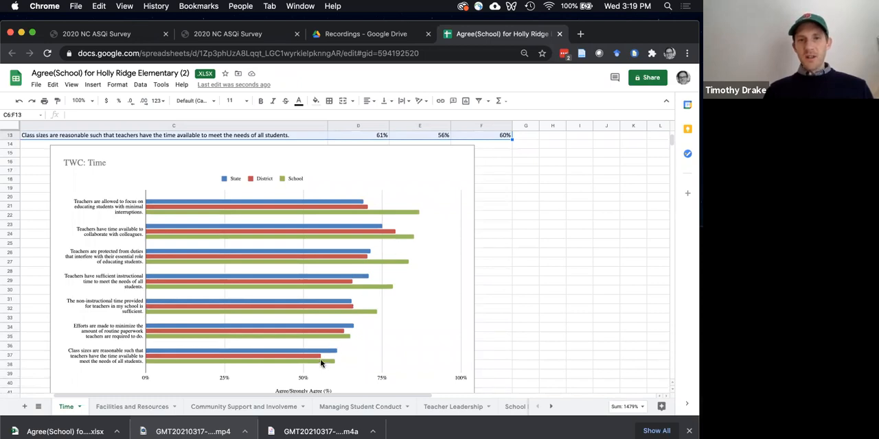
mouse_move(383, 232)
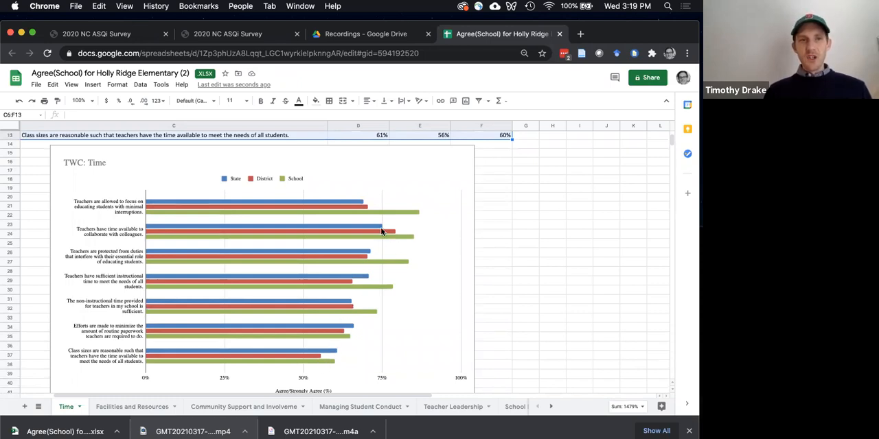
mouse_move(128, 214)
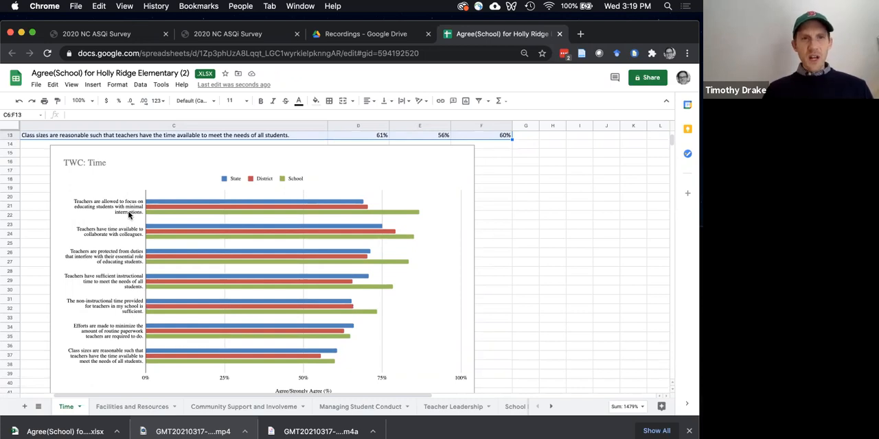
mouse_move(125, 215)
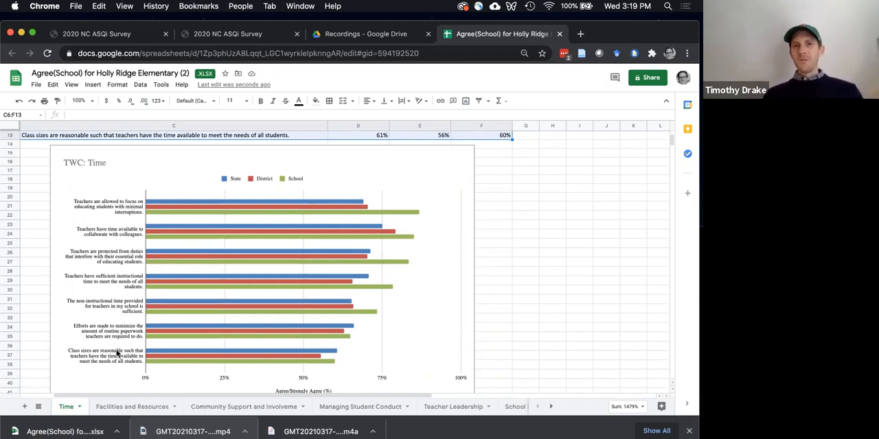
mouse_move(369, 230)
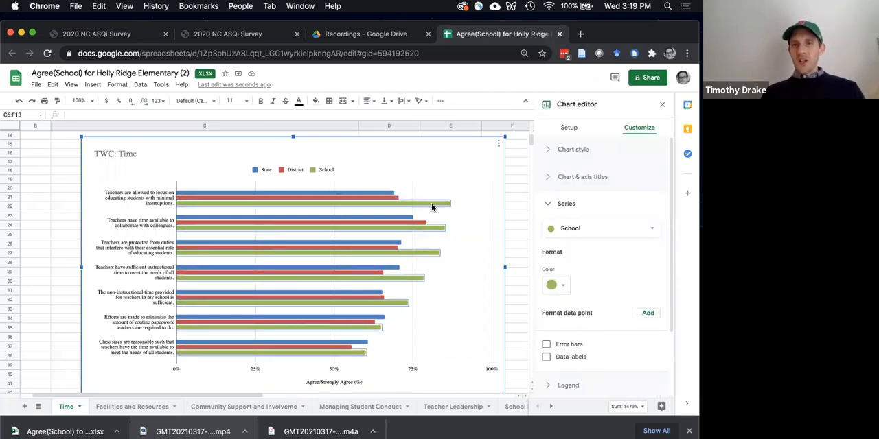
mouse_move(457, 239)
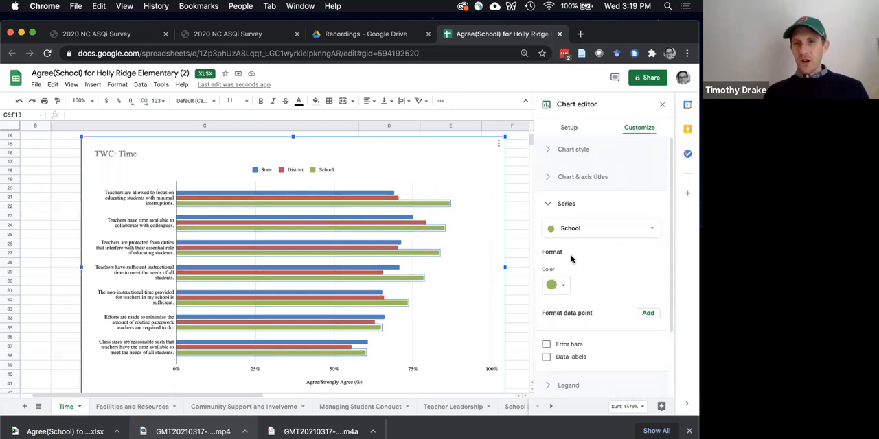
Make the School series dark green with data labels and the State series brighter blue.
left_click(555, 285)
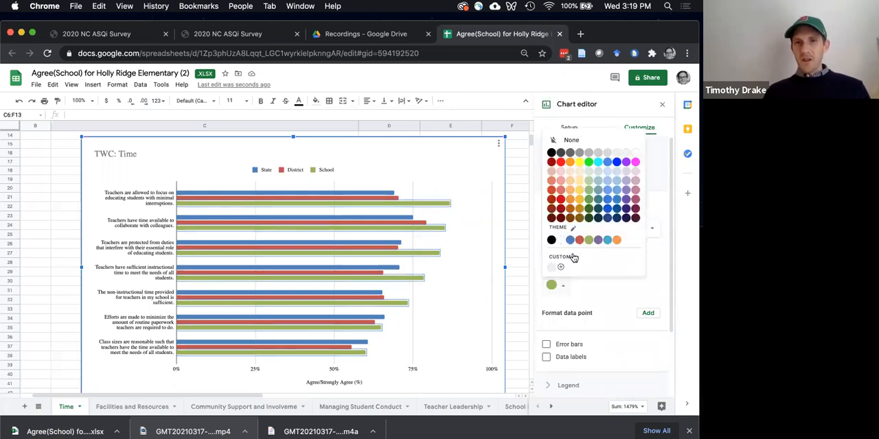
mouse_move(611, 174)
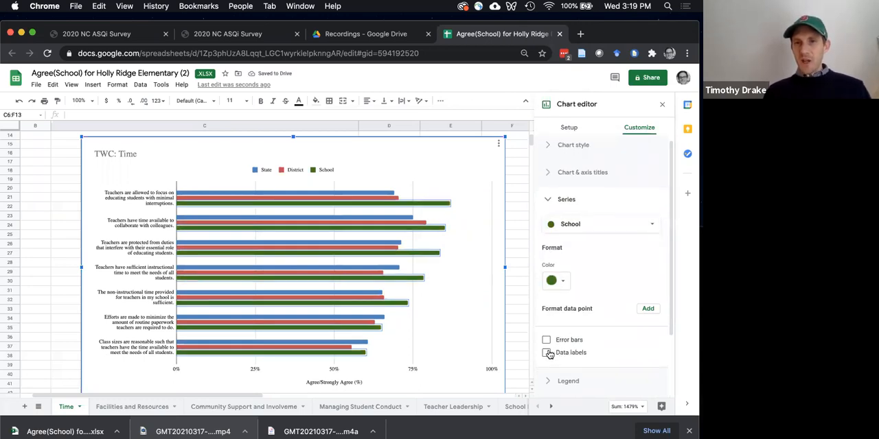
left_click(546, 352)
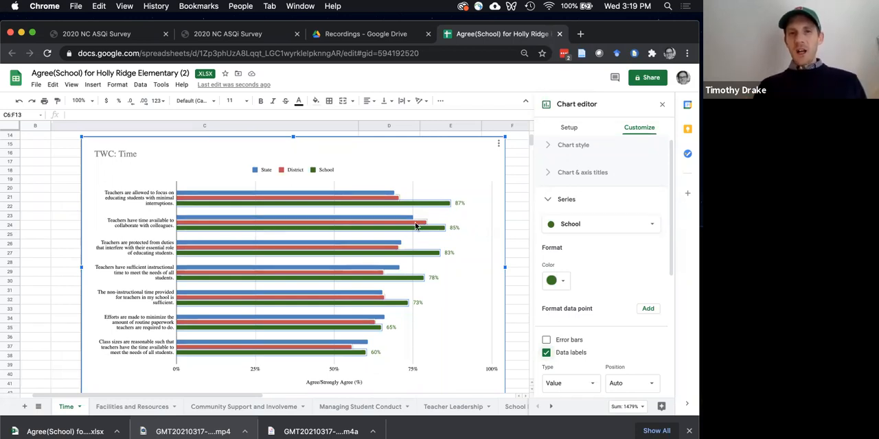
left_click(555, 281)
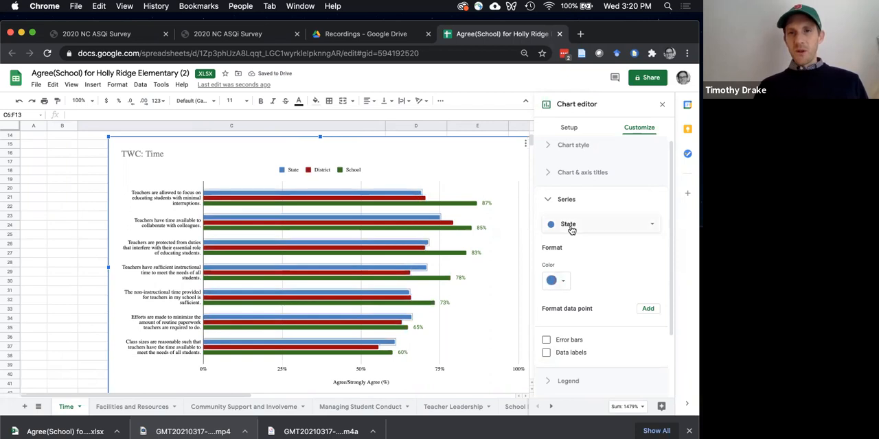
left_click(557, 280)
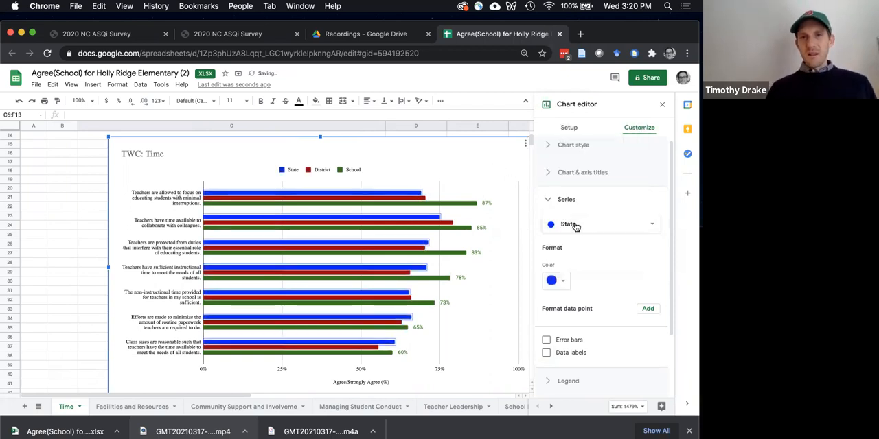
left_click(556, 280)
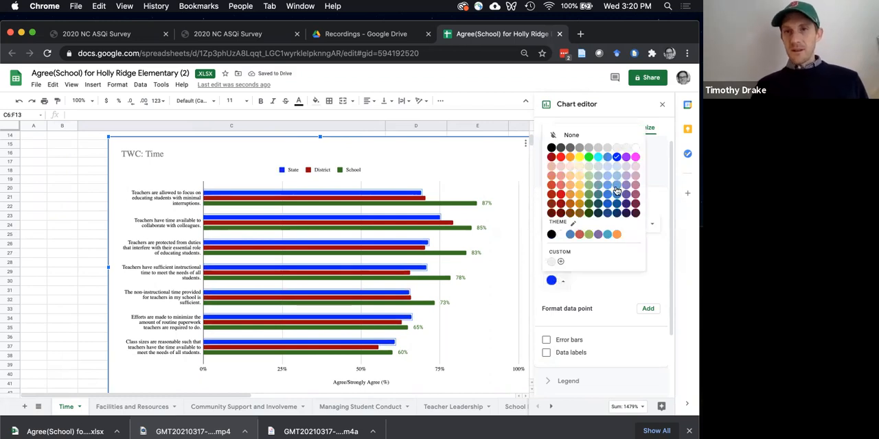